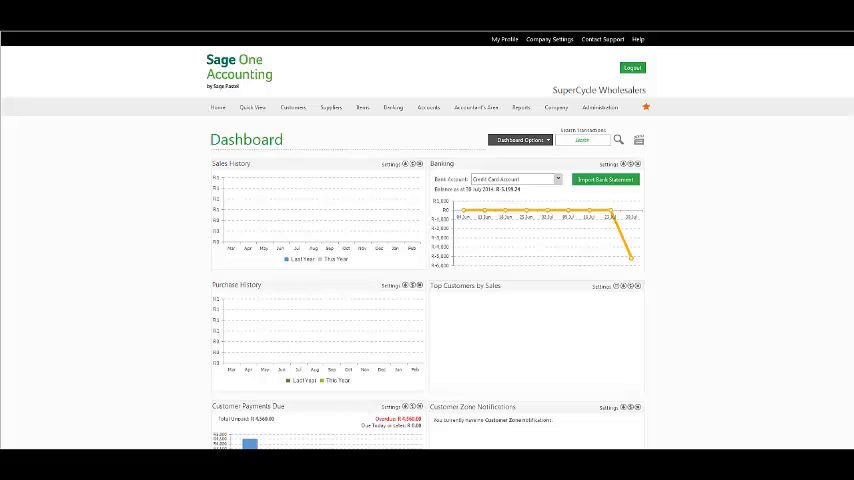
- Go to Banking > Transactions > Bank Statements to reach the import page
{"action": "left_click", "coordinate": [392, 107]}
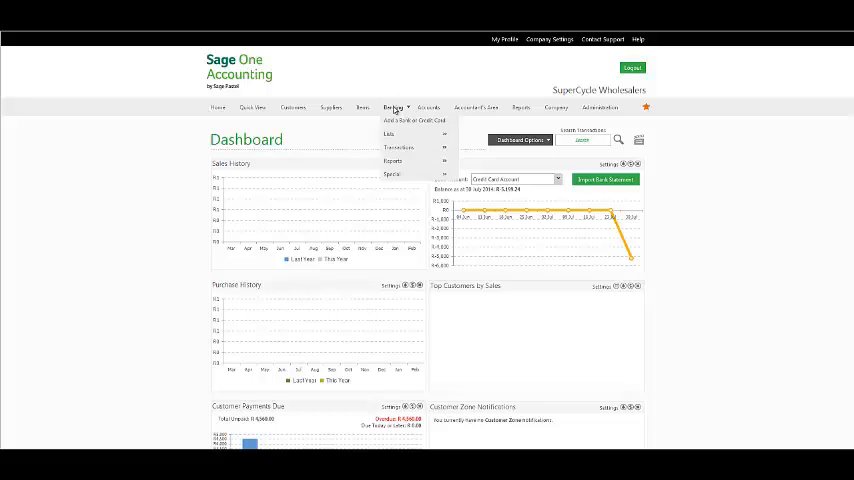
{"action": "mouse_move", "coordinate": [398, 148]}
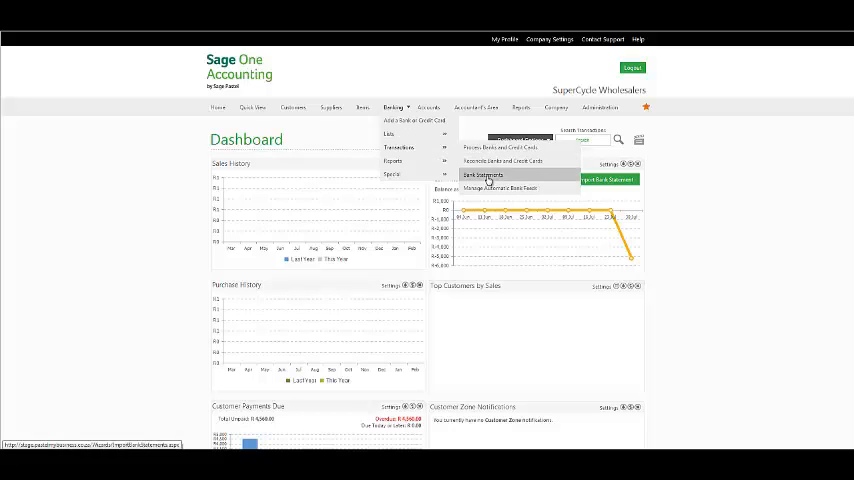
{"action": "left_click", "coordinate": [483, 176]}
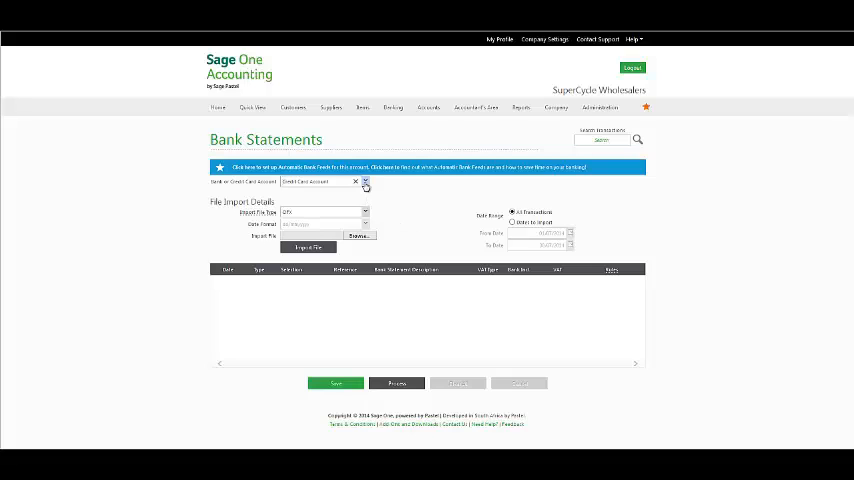
- Confirm the receiving account, set Import File Type to Standard Bank CSV, and browse for the file
{"action": "left_click", "coordinate": [366, 184]}
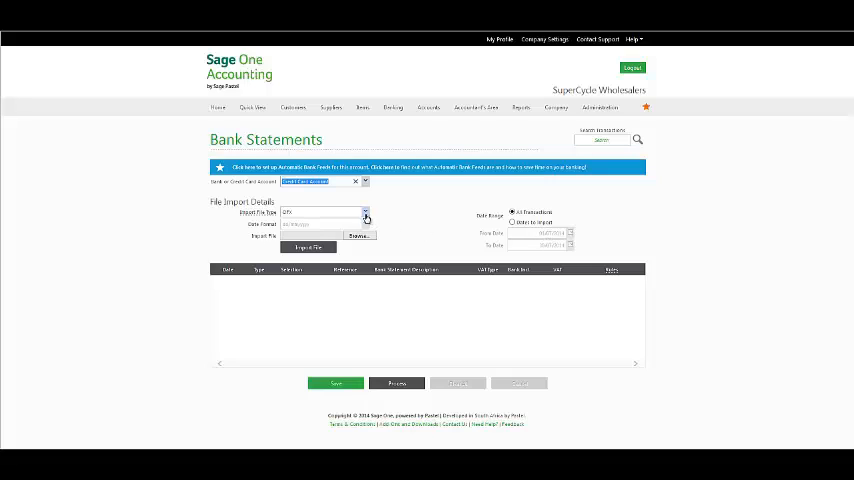
{"action": "left_click", "coordinate": [365, 212]}
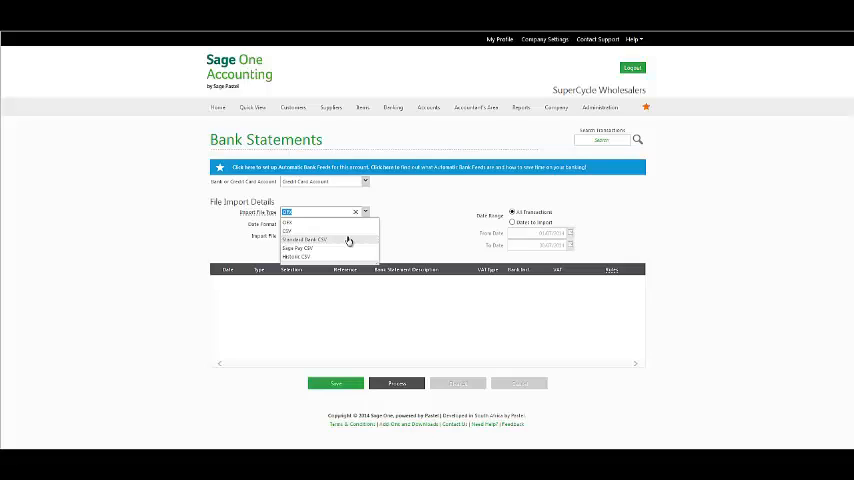
{"action": "left_click", "coordinate": [304, 239]}
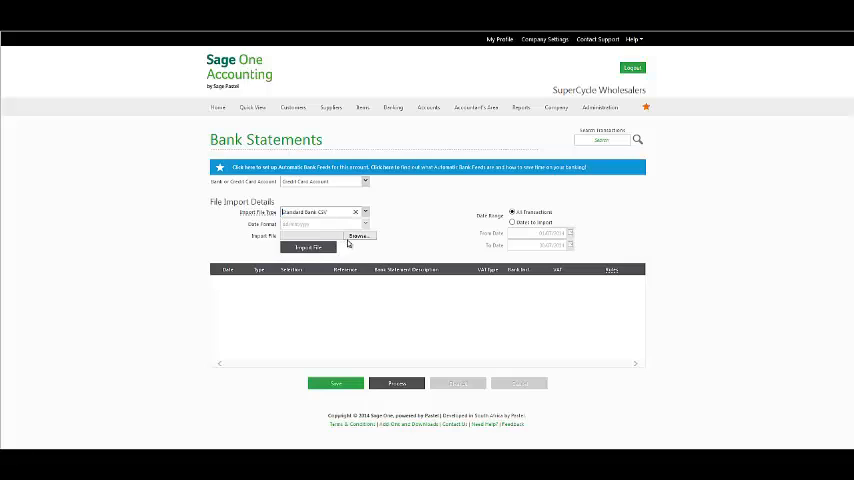
{"action": "left_click", "coordinate": [358, 236]}
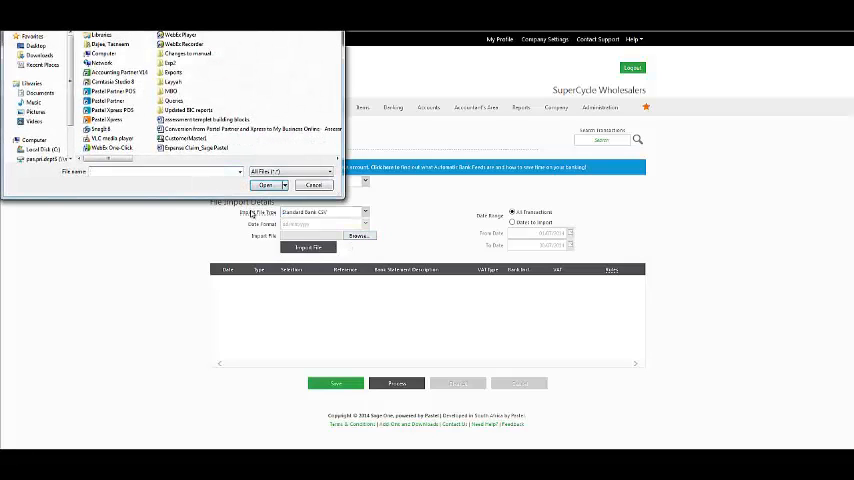
- Pick the Standard bank statement file from the Desktop for import
{"action": "left_click", "coordinate": [35, 47]}
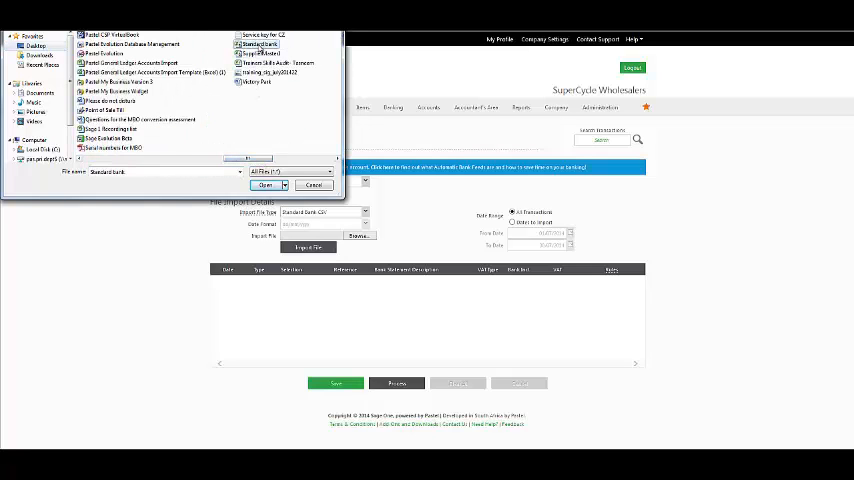
{"action": "left_click", "coordinate": [264, 185]}
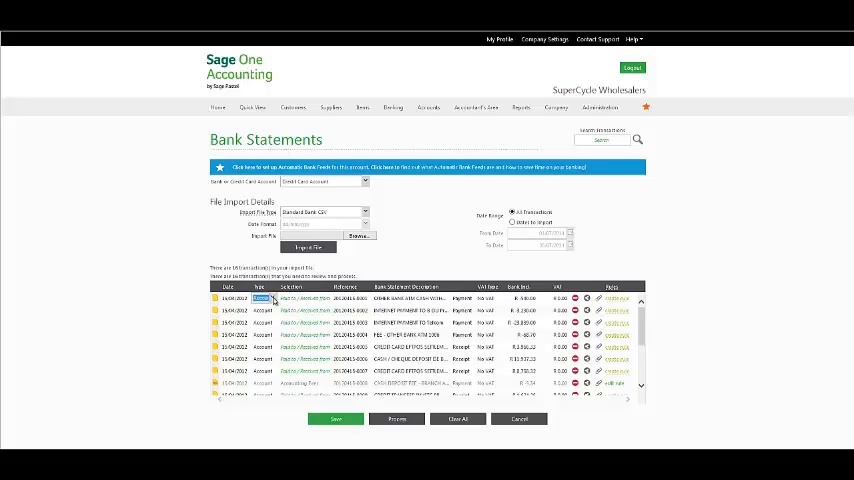
- Set the first line's Type to Customer and select Demo Customer
{"action": "left_click", "coordinate": [262, 299]}
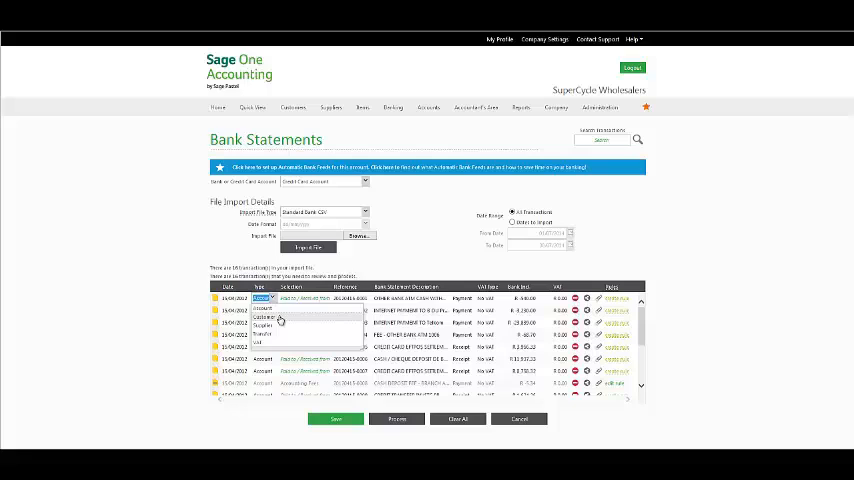
{"action": "left_click", "coordinate": [262, 298]}
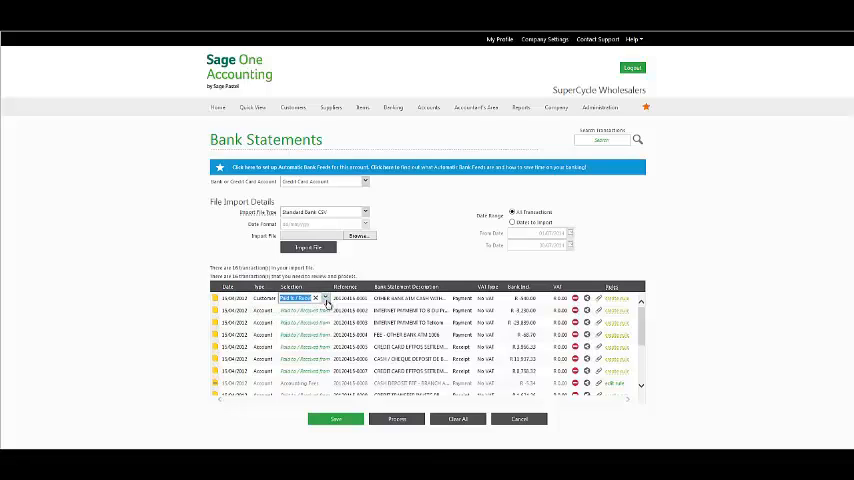
{"action": "left_click", "coordinate": [300, 298]}
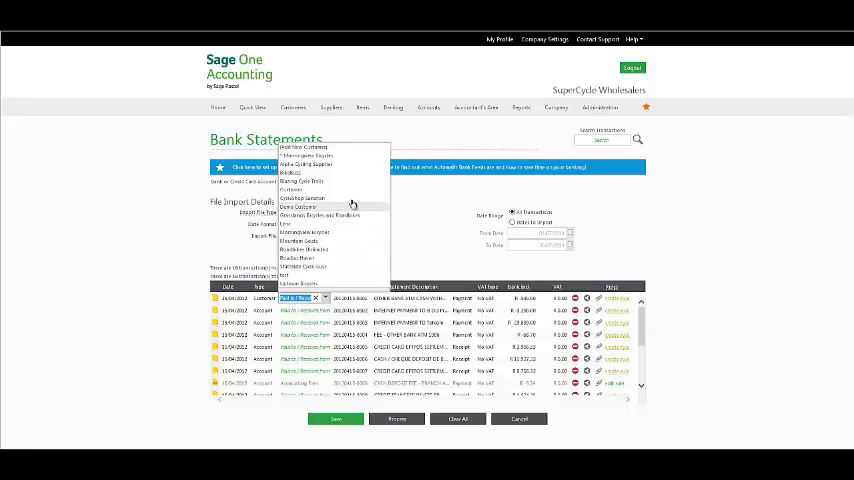
{"action": "left_click", "coordinate": [298, 205]}
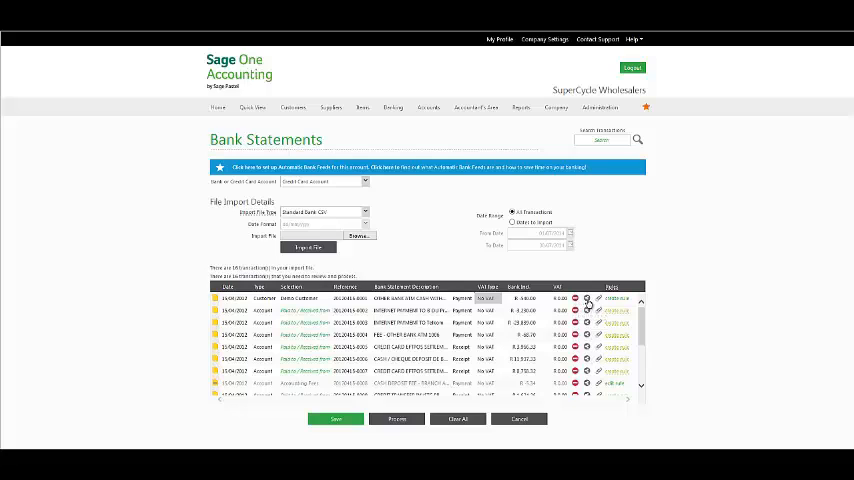
{"action": "mouse_move", "coordinate": [588, 306]}
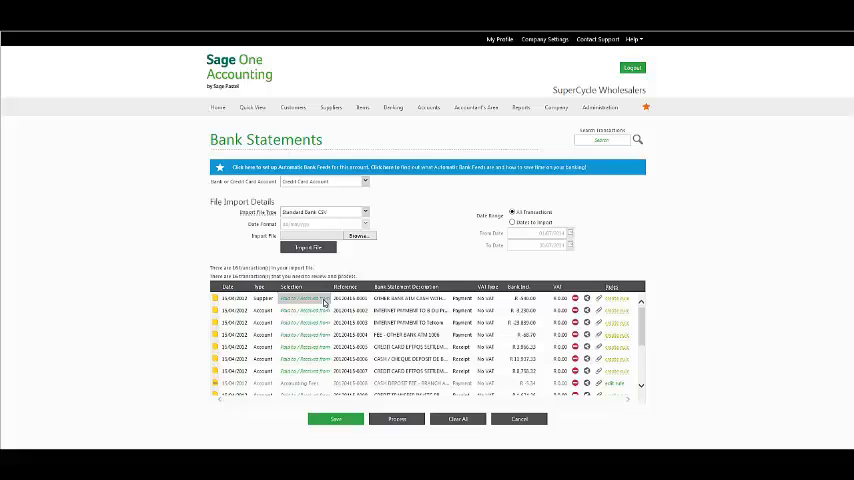
- Select East Side Bikes as the supplier on the first statement line
{"action": "left_click", "coordinate": [300, 298]}
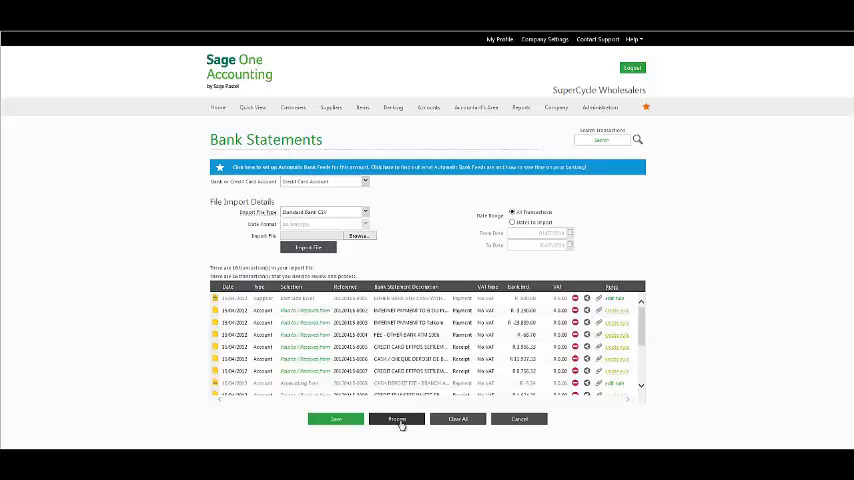
{"action": "mouse_move", "coordinate": [397, 419]}
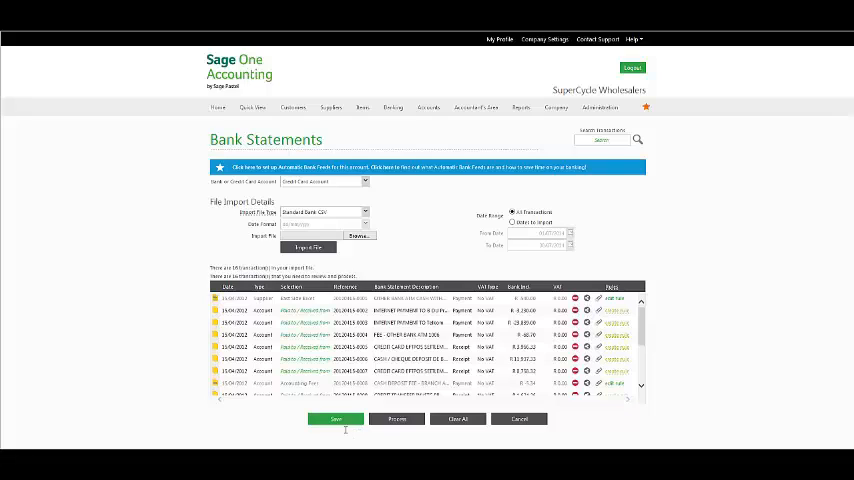
- Save the allocated bank statement lines and wait for processing to finish
{"action": "left_click", "coordinate": [336, 419]}
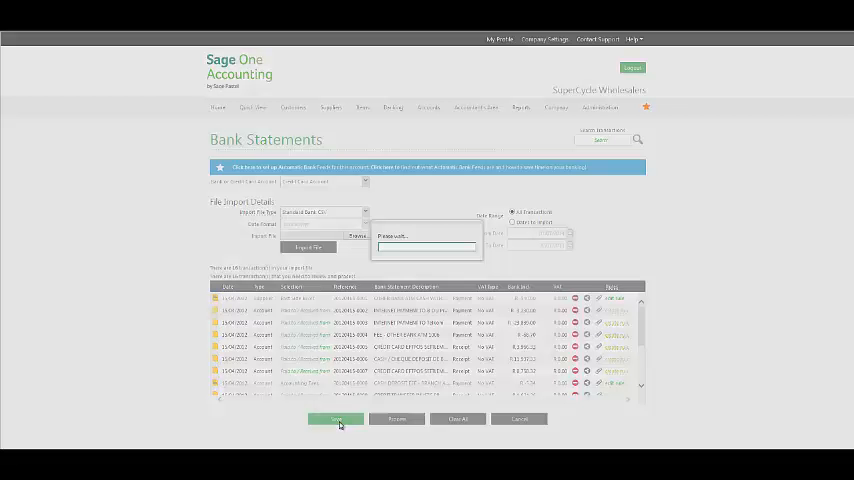
{"action": "left_click", "coordinate": [336, 419]}
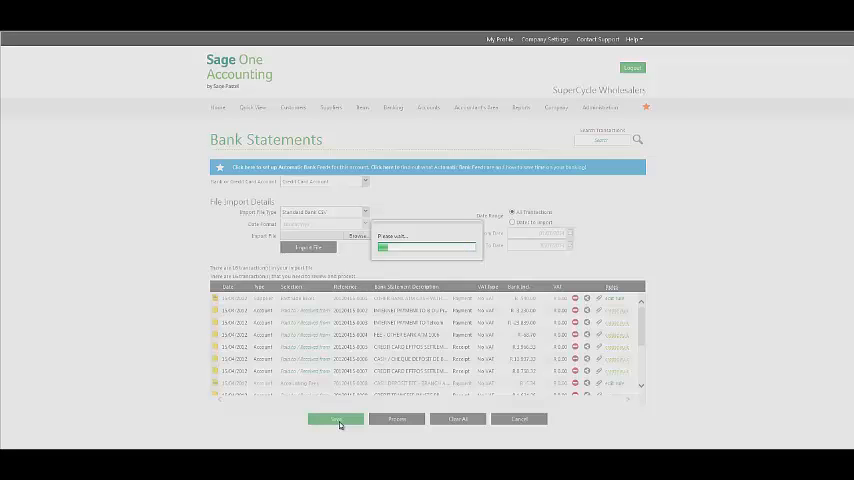
{"action": "left_click", "coordinate": [337, 419]}
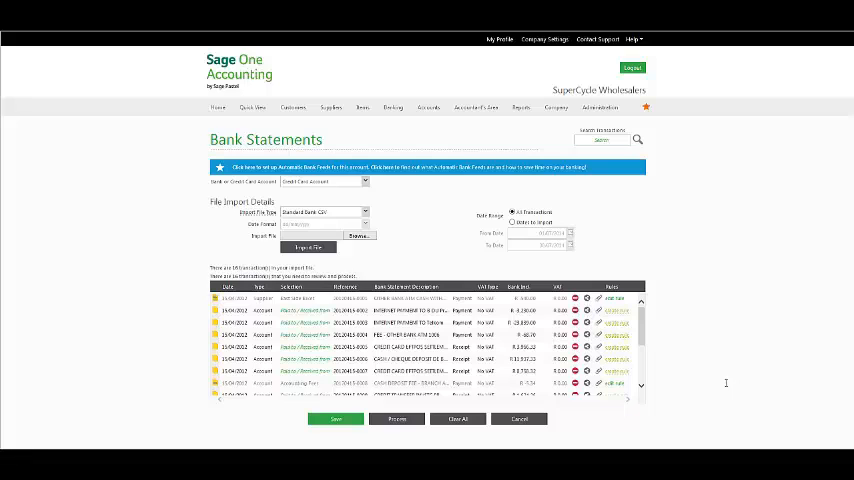
{"action": "left_click", "coordinate": [393, 107]}
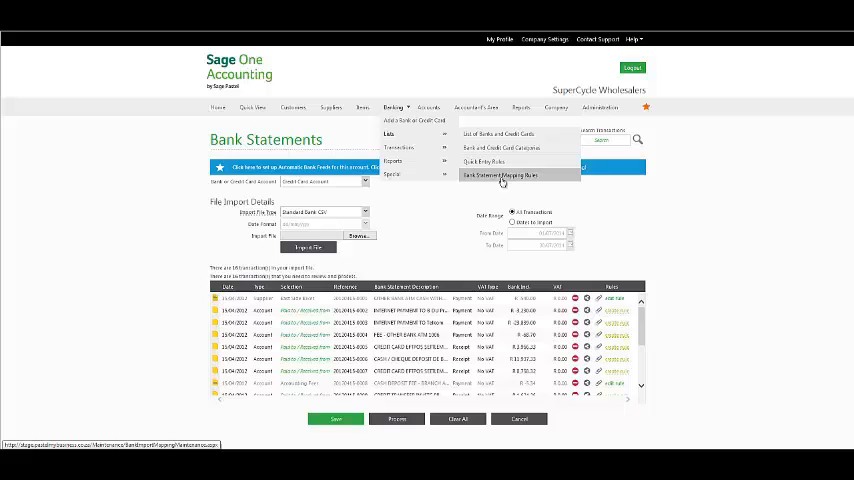
- Open Banking > Lists > Bank Statement Mapping Rules
{"action": "left_click", "coordinate": [501, 175]}
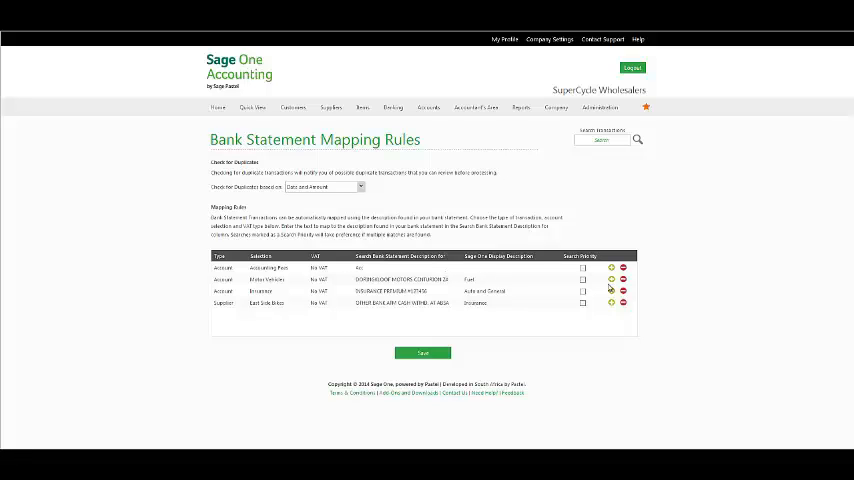
{"action": "mouse_move", "coordinate": [534, 328]}
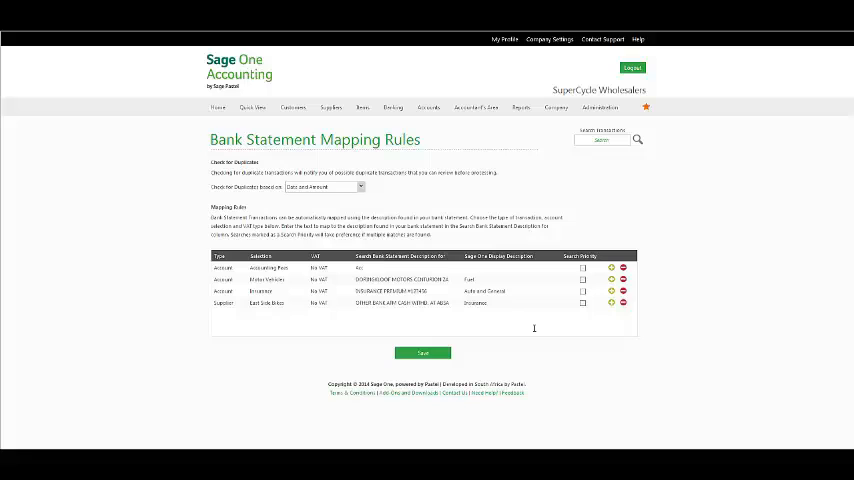